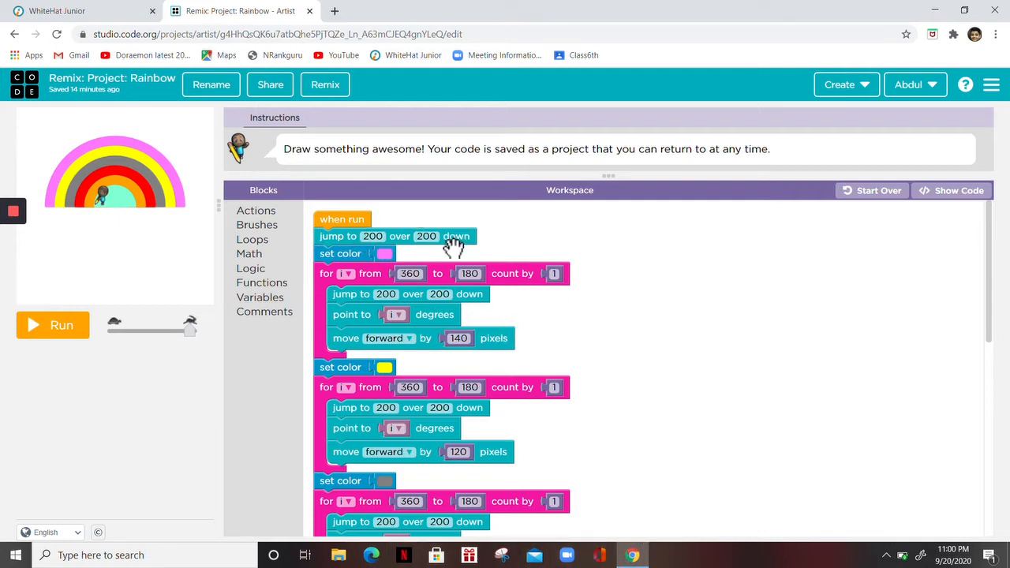
mouse_move(335, 297)
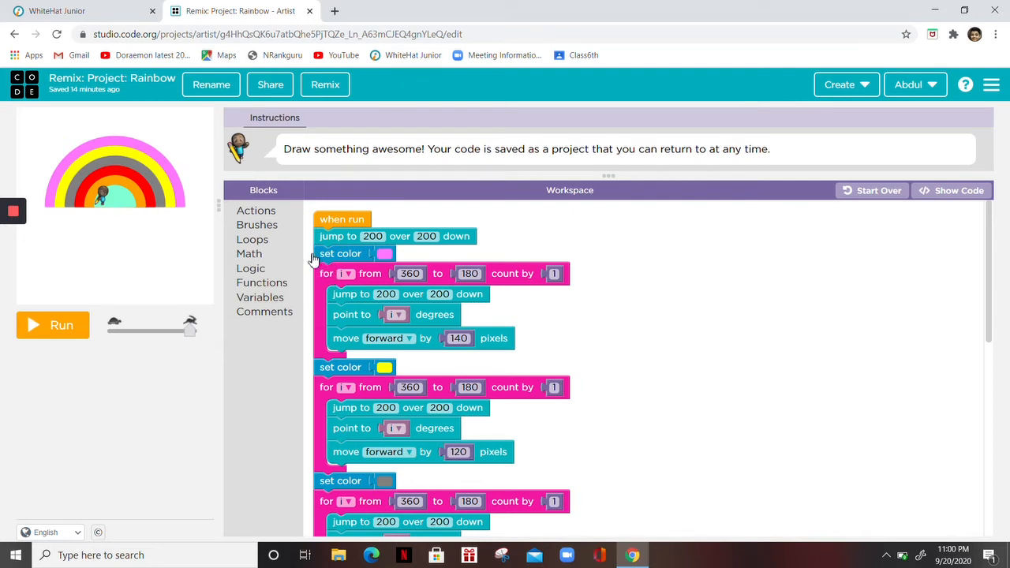
mouse_move(316, 268)
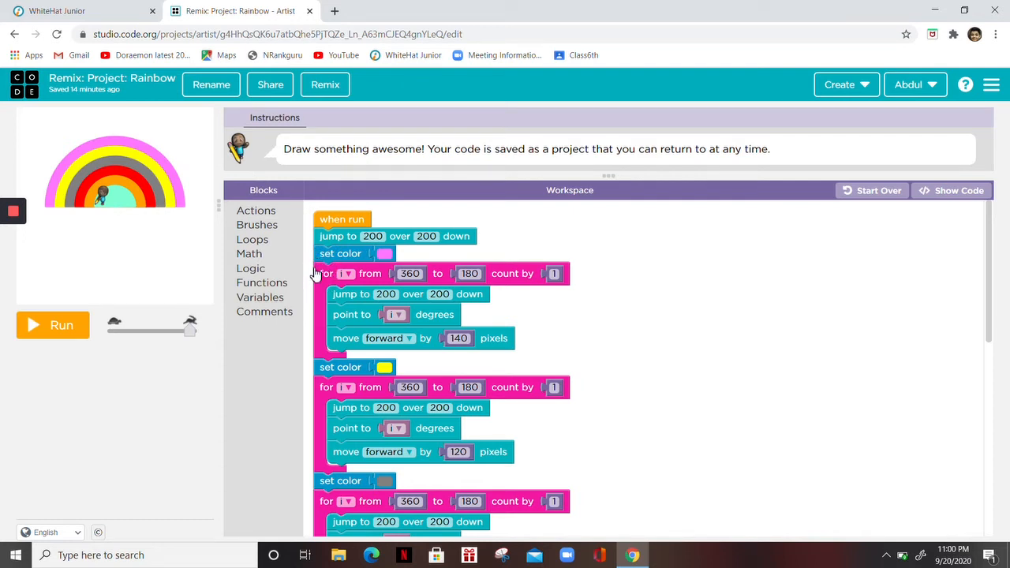
mouse_move(325, 273)
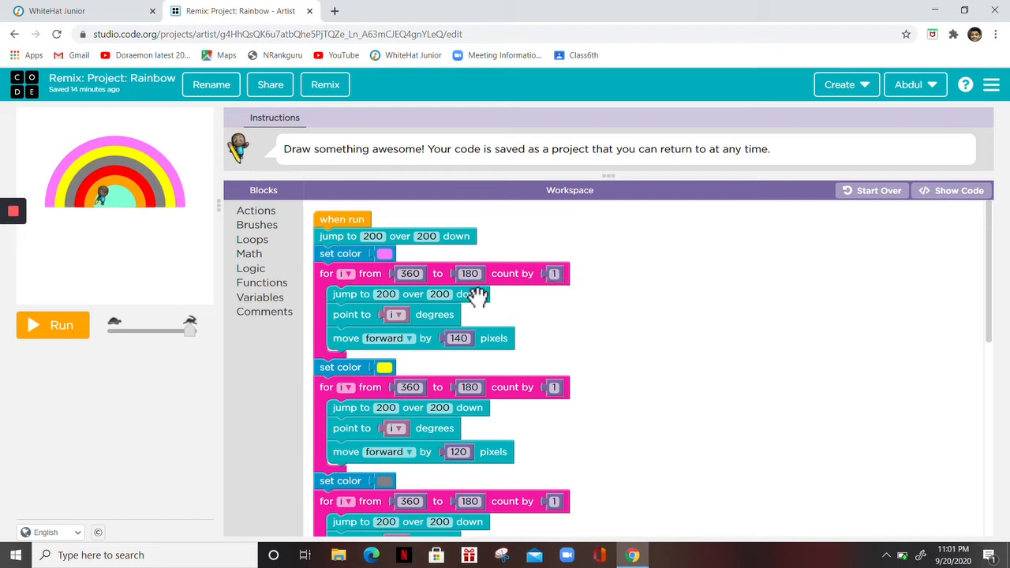
mouse_move(423, 308)
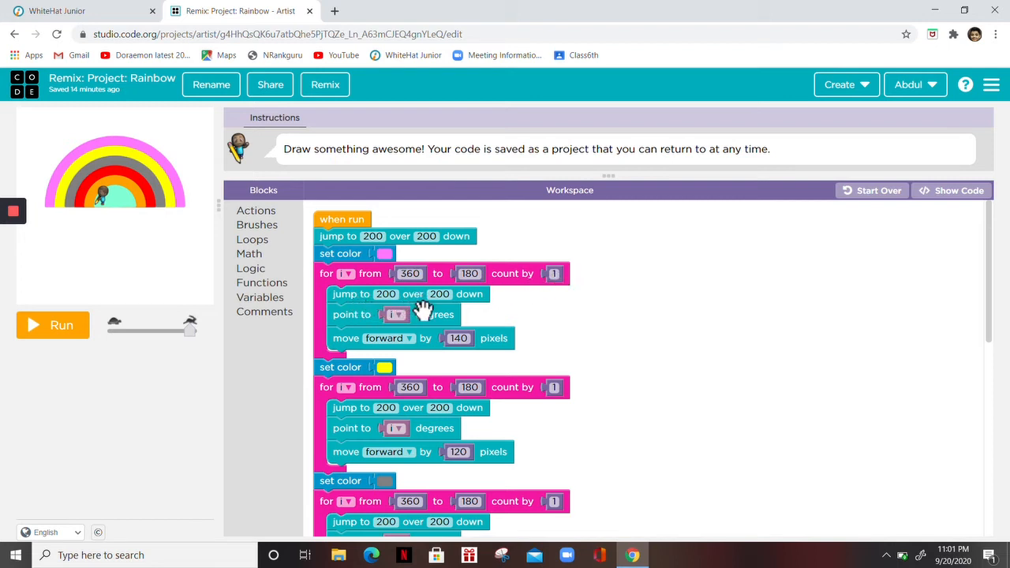
mouse_move(442, 316)
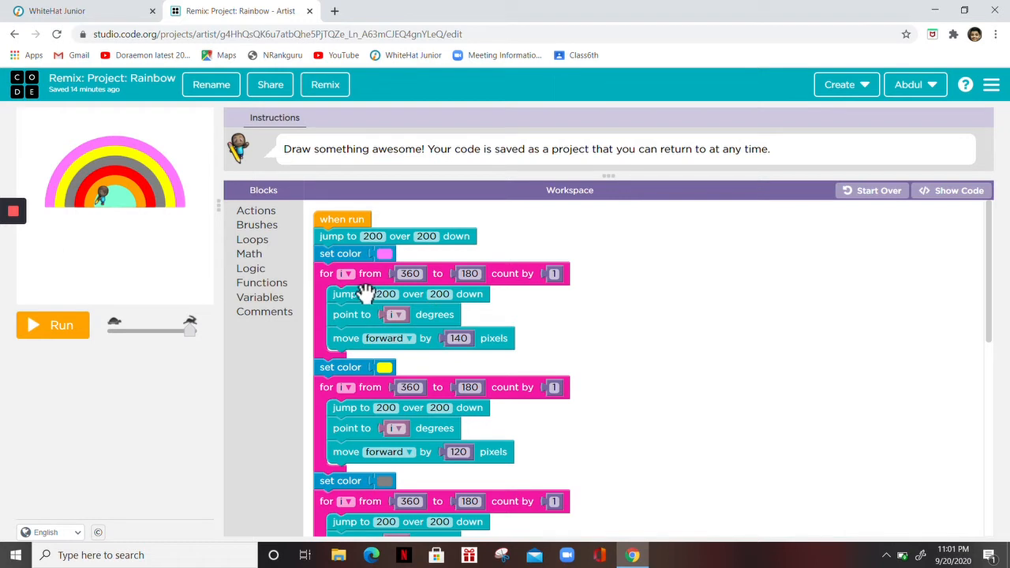
mouse_move(330, 436)
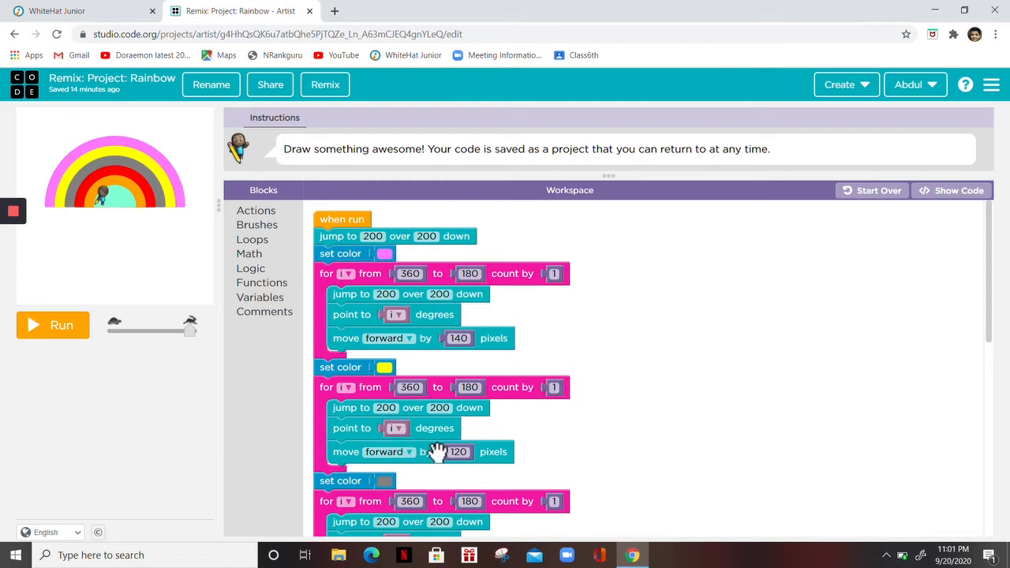
mouse_move(457, 461)
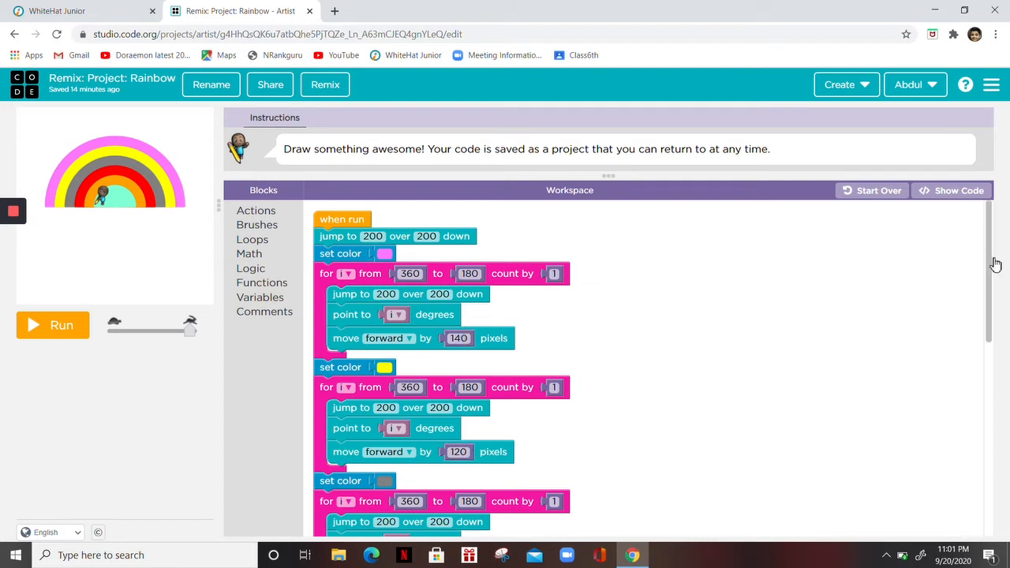
scroll("down", 3)
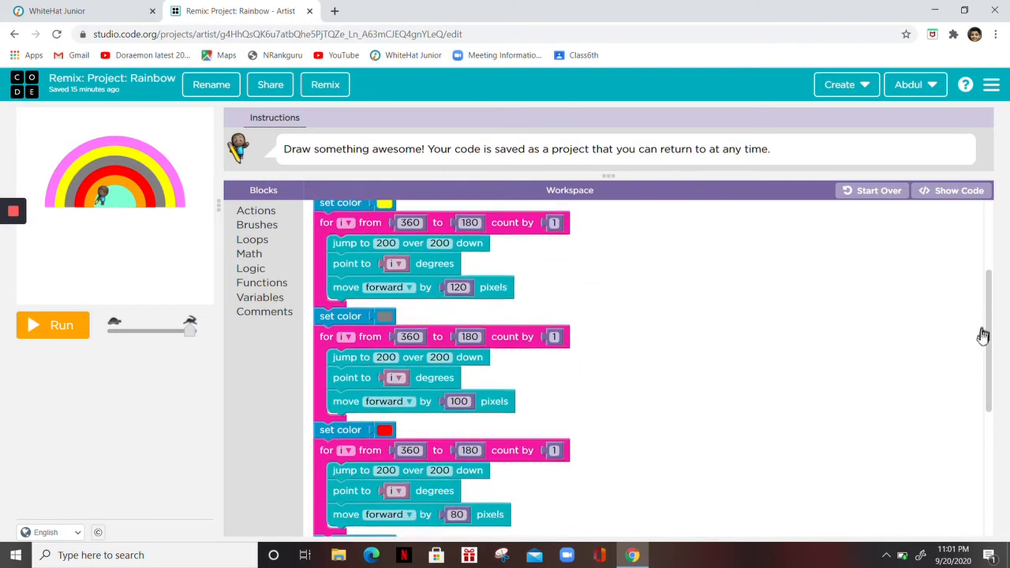
scroll("down", 3)
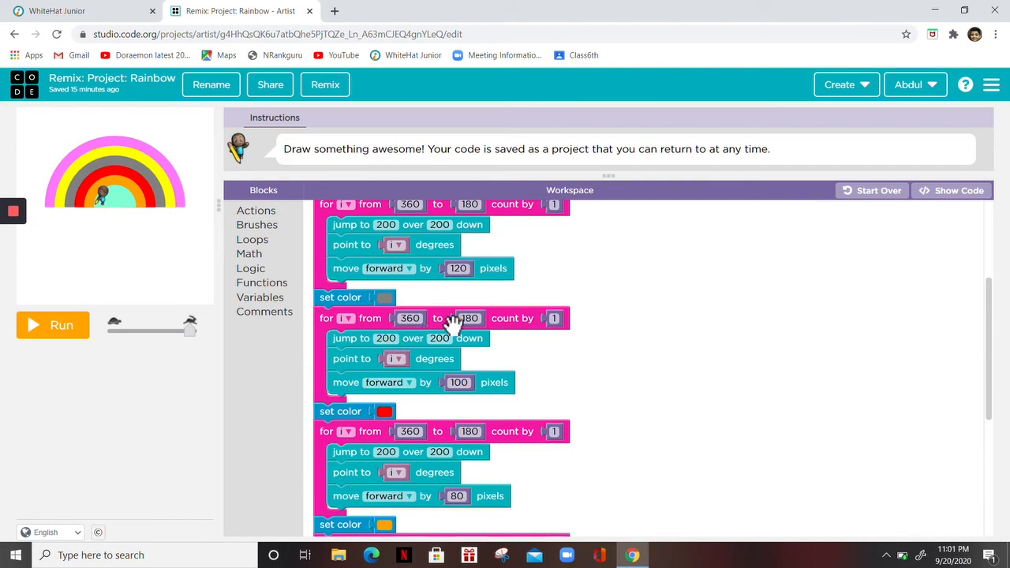
mouse_move(398, 351)
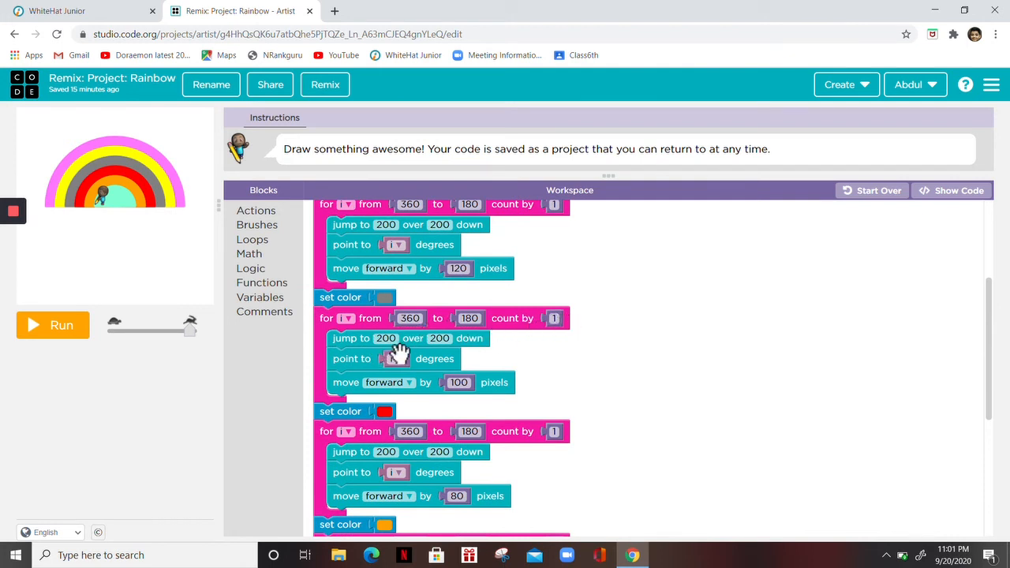
mouse_move(375, 364)
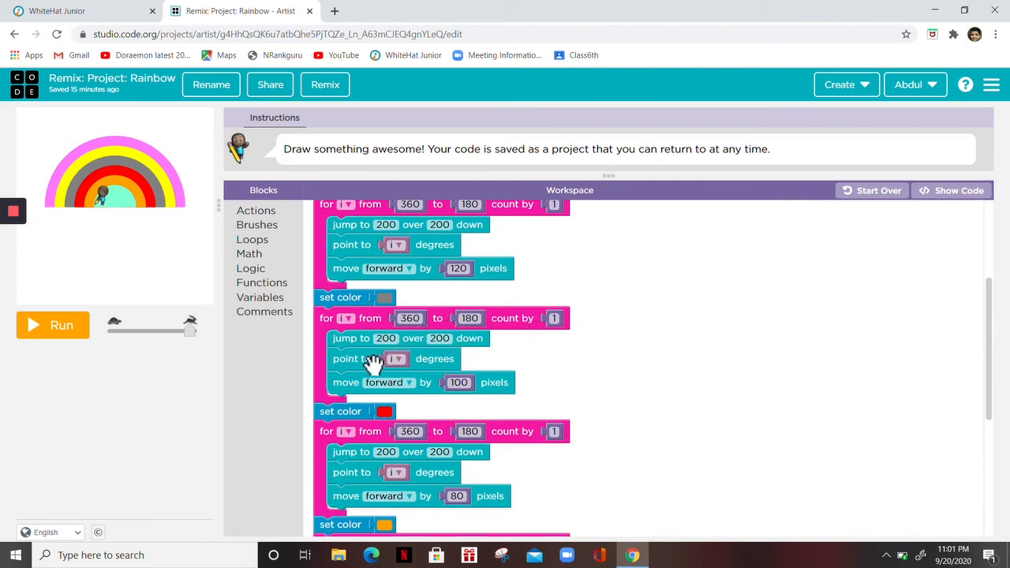
mouse_move(367, 387)
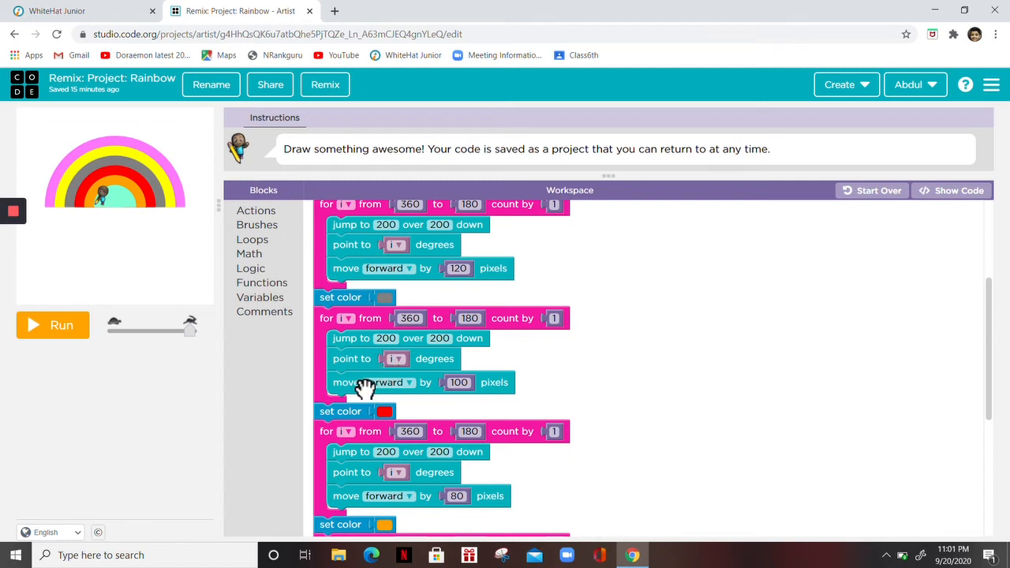
mouse_move(363, 382)
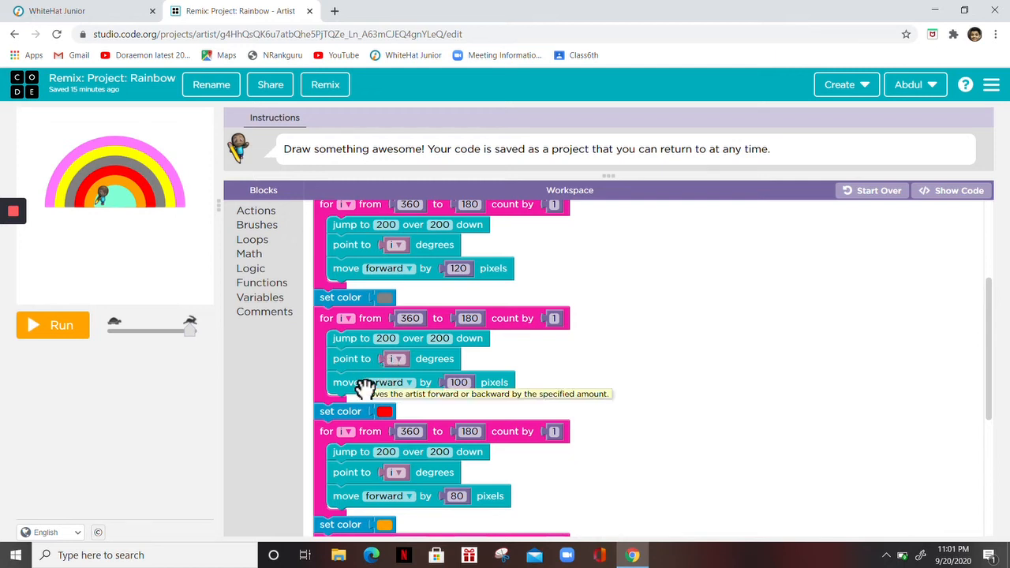
mouse_move(465, 404)
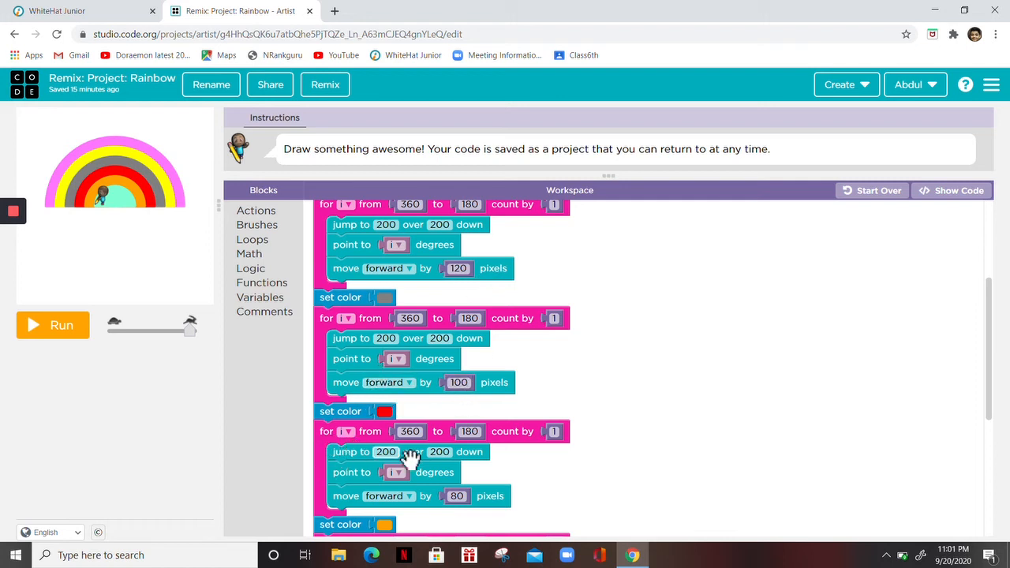
mouse_move(879, 400)
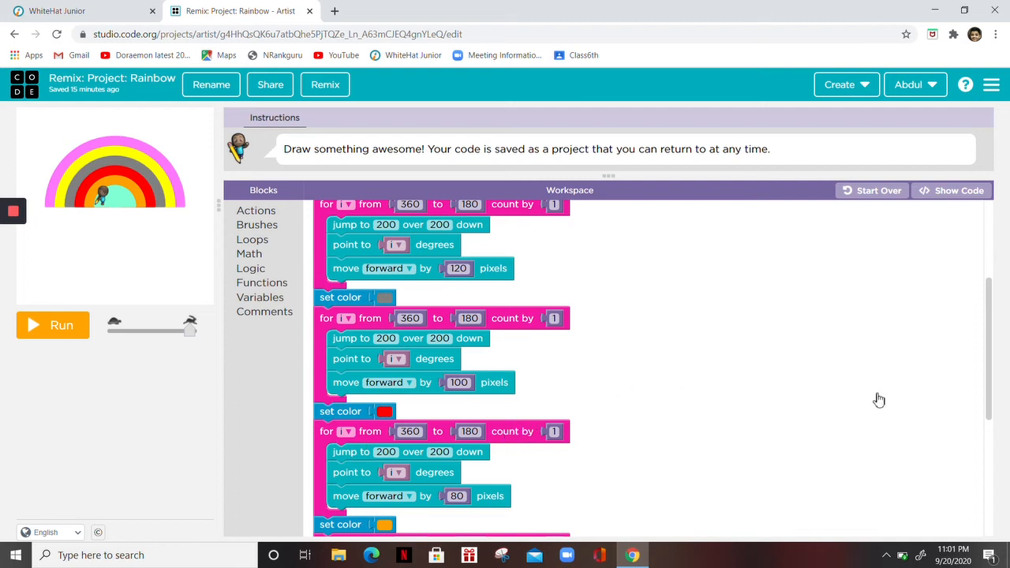
scroll("down", 3)
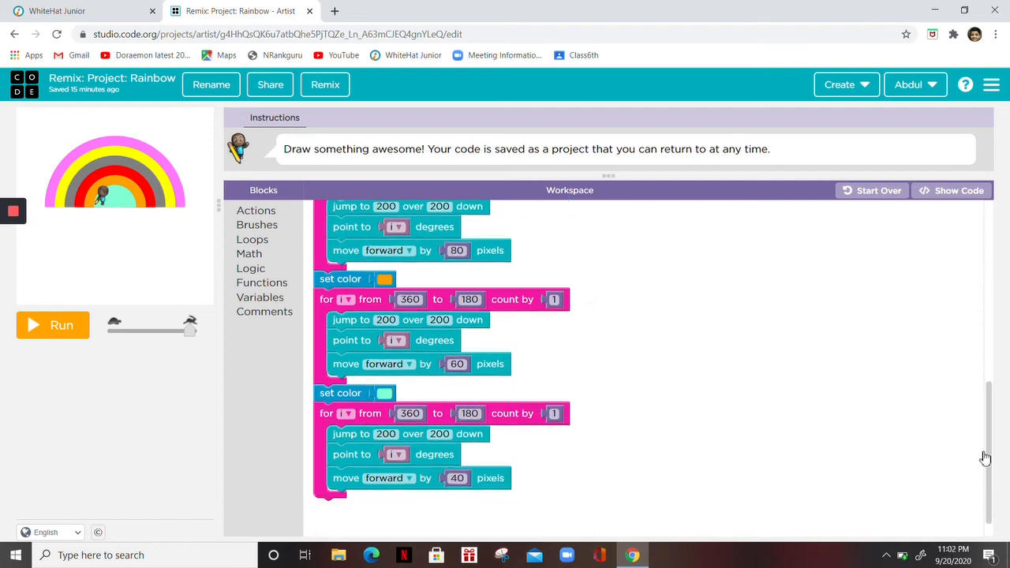
scroll("down", 3)
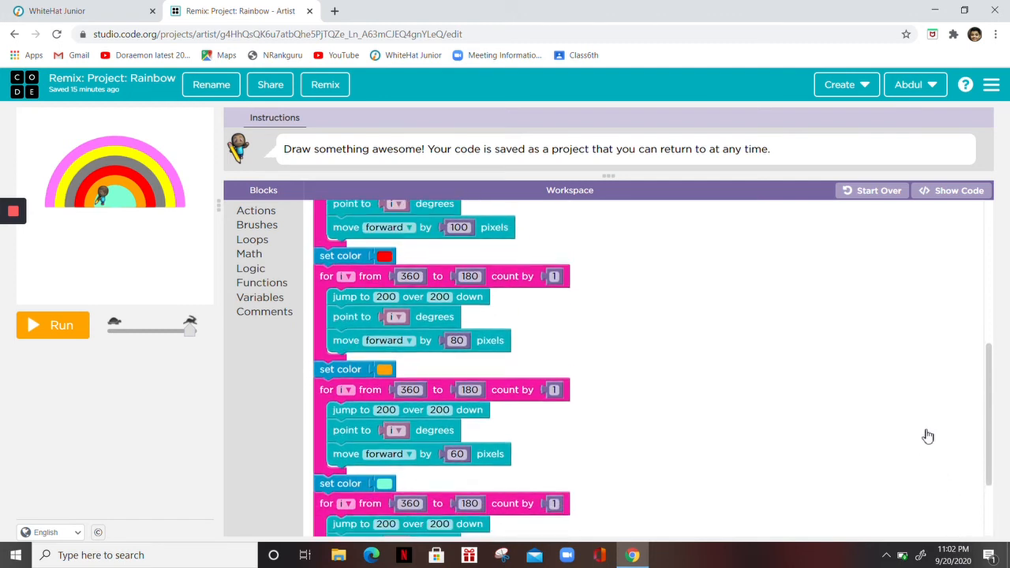
scroll("down", 3)
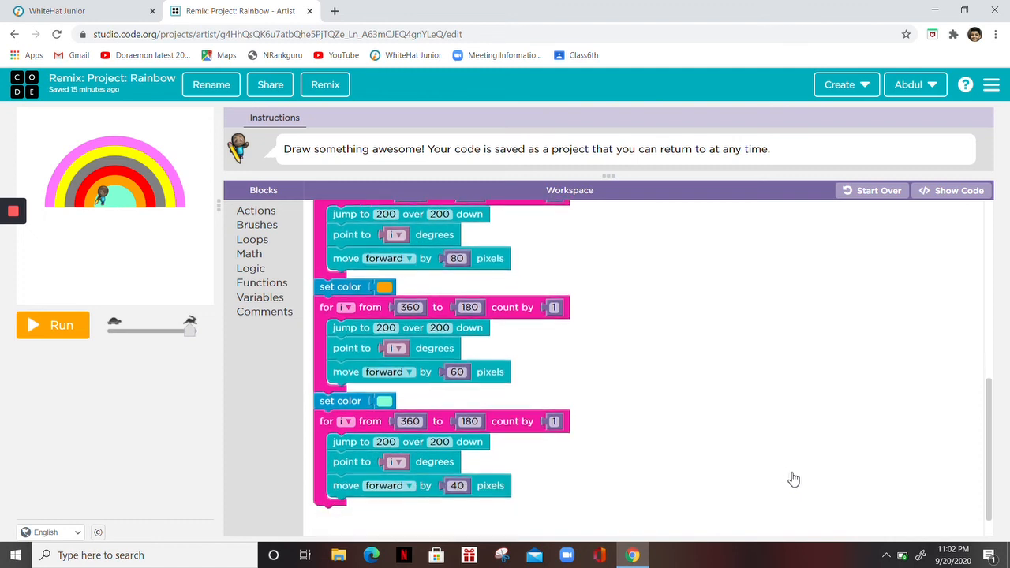
mouse_move(761, 480)
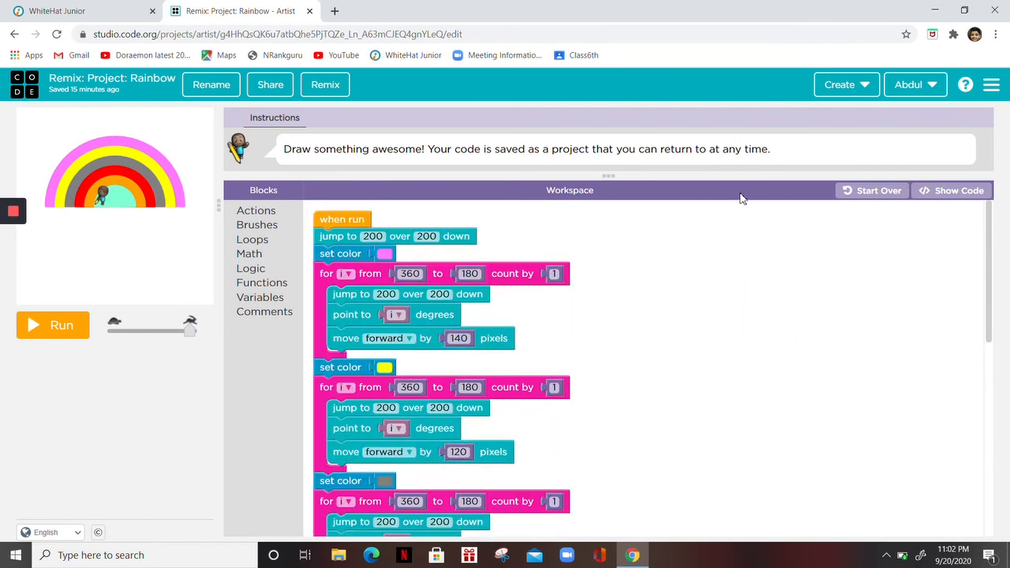
mouse_move(340, 274)
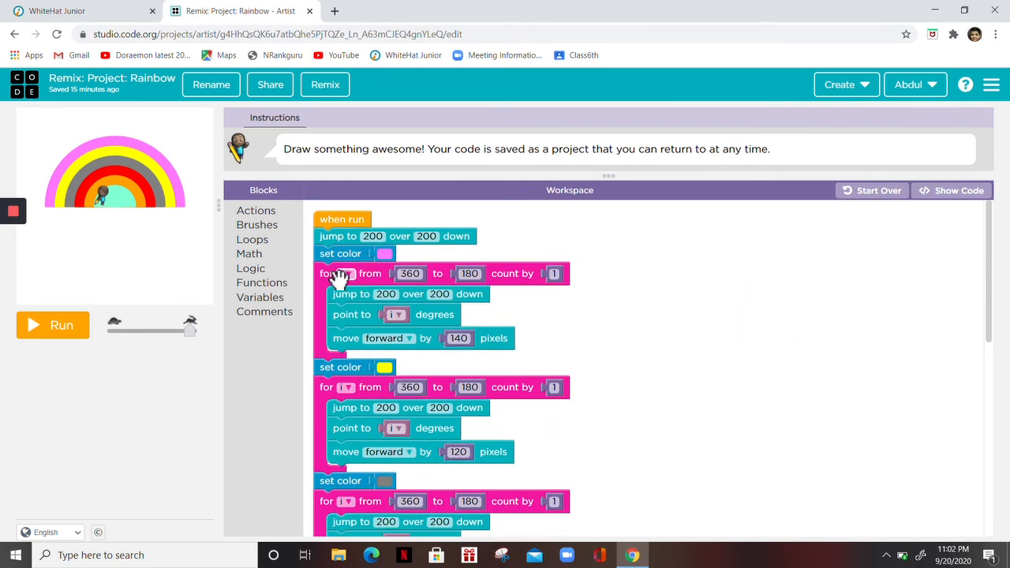
mouse_move(335, 288)
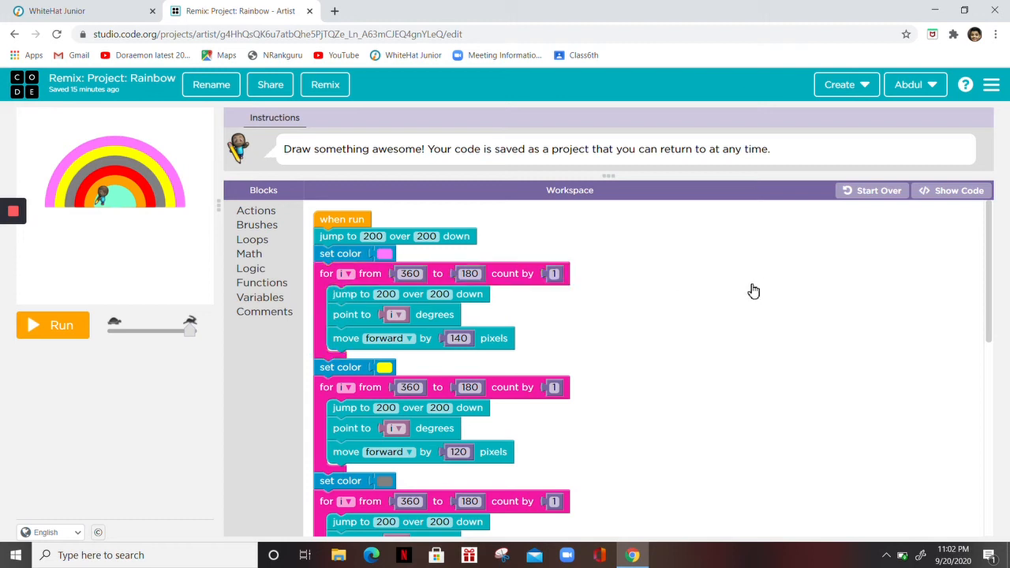
mouse_move(710, 293)
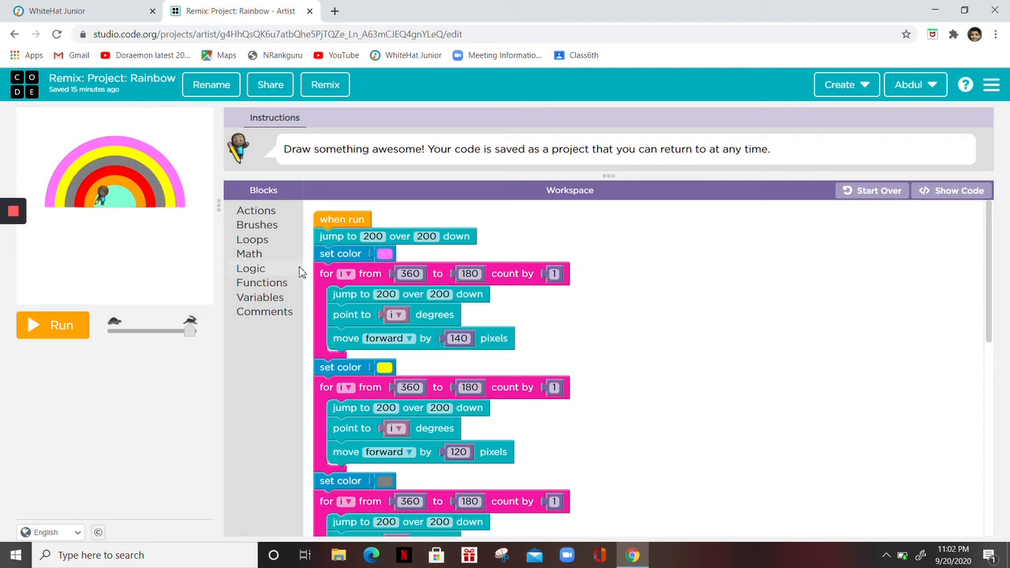
mouse_move(694, 297)
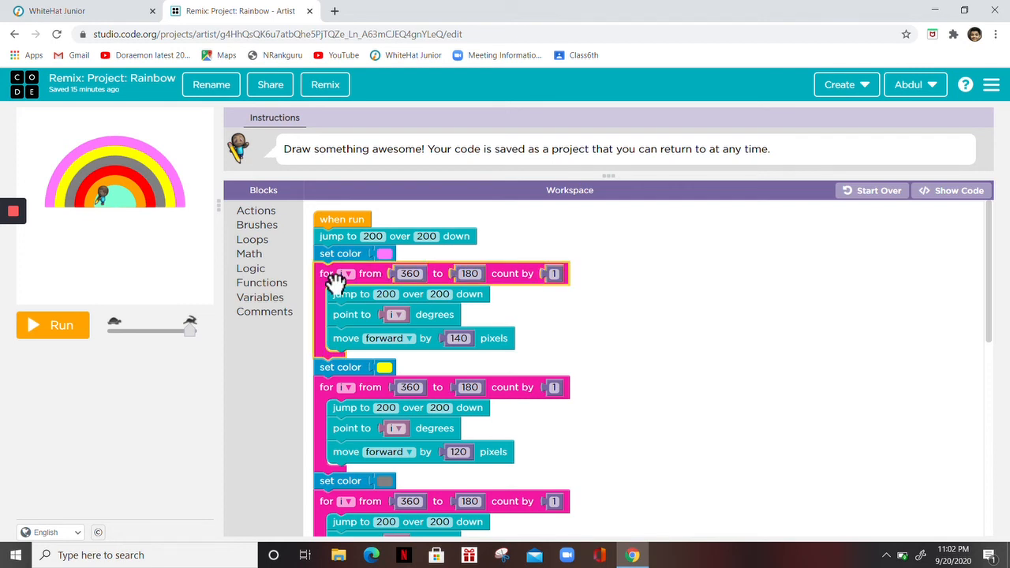
mouse_move(696, 281)
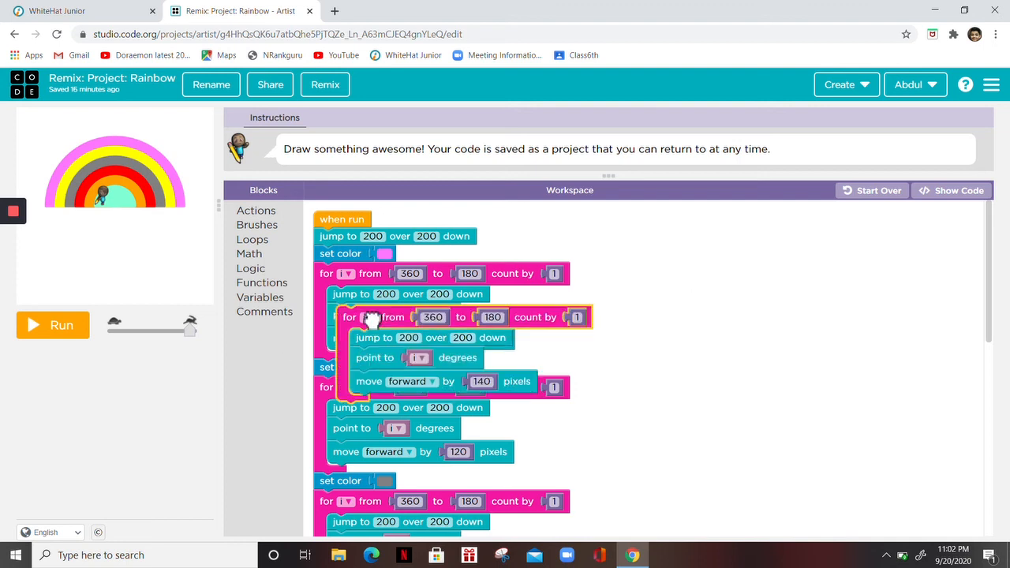
left_click_drag(387, 316, 618, 272)
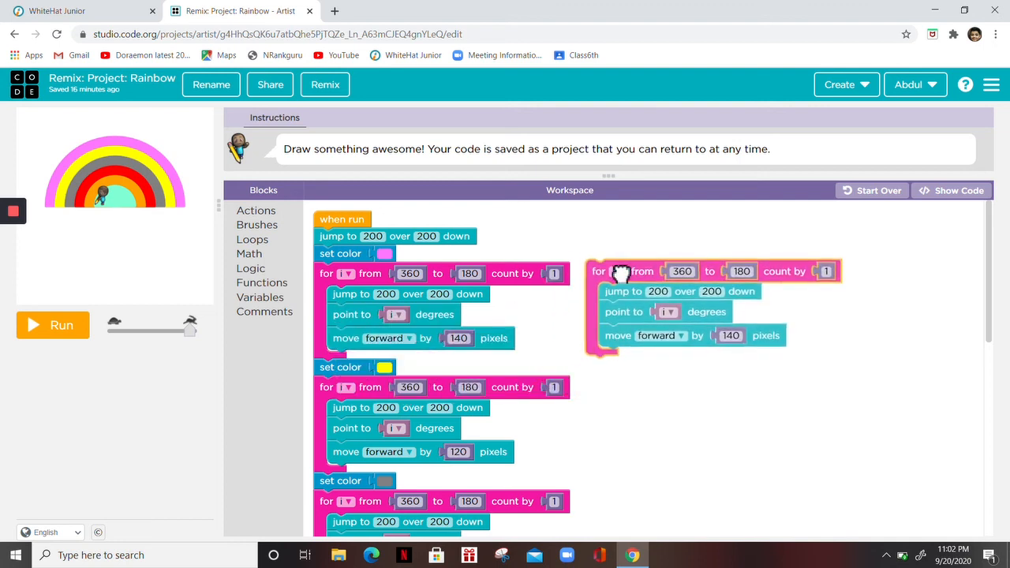
left_click_drag(623, 271, 544, 316)
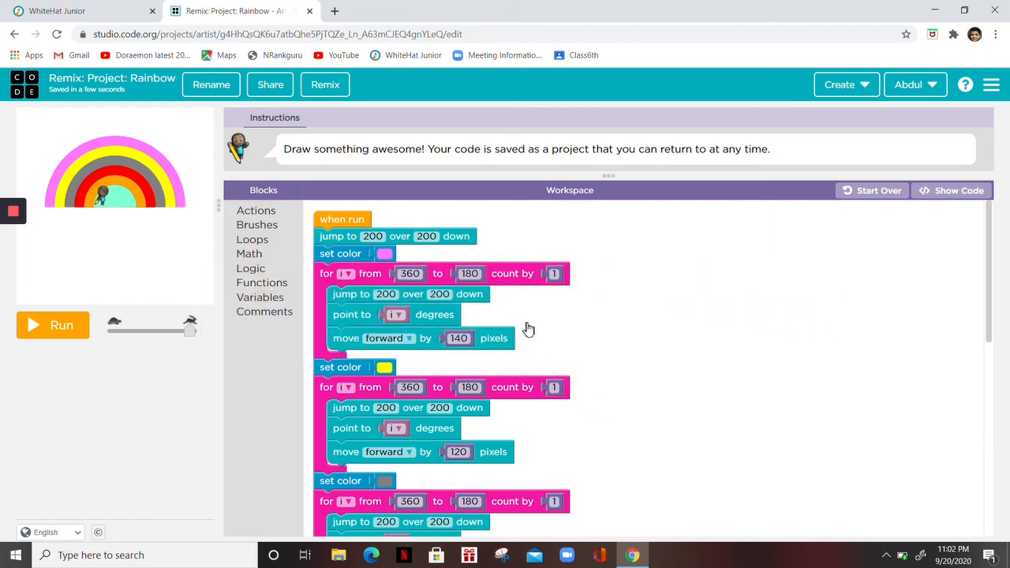
mouse_move(180, 209)
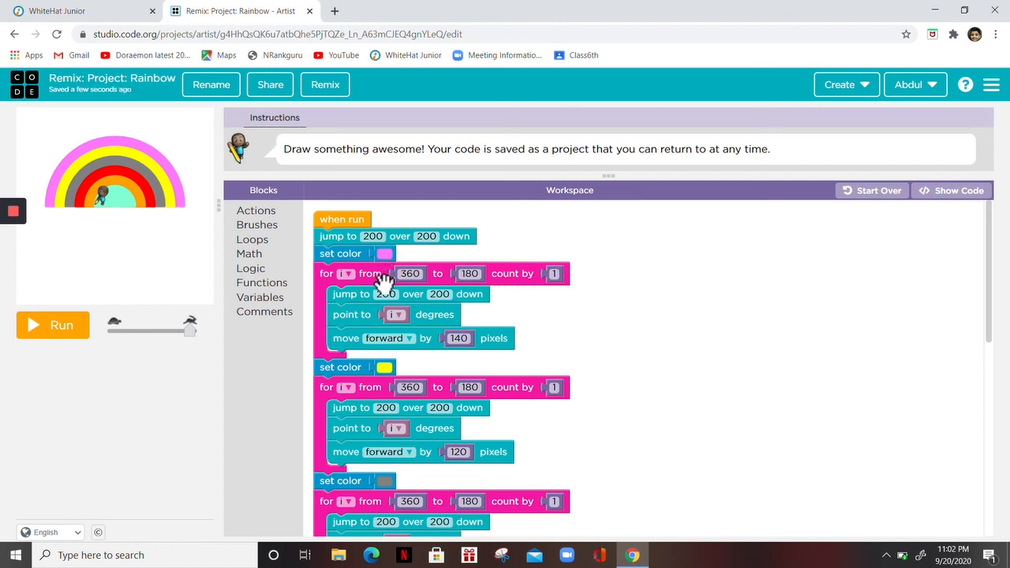
mouse_move(385, 285)
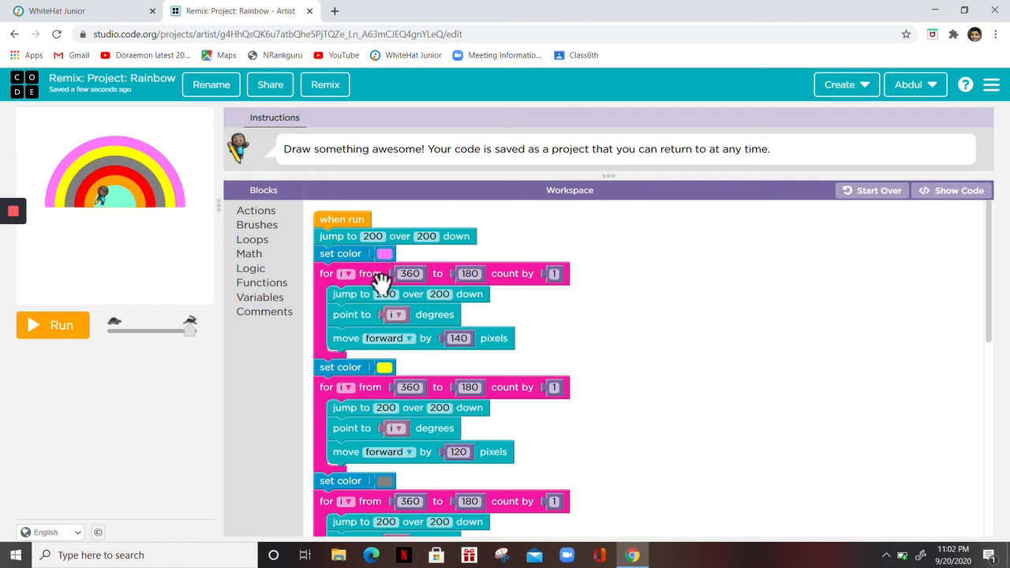
mouse_move(281, 98)
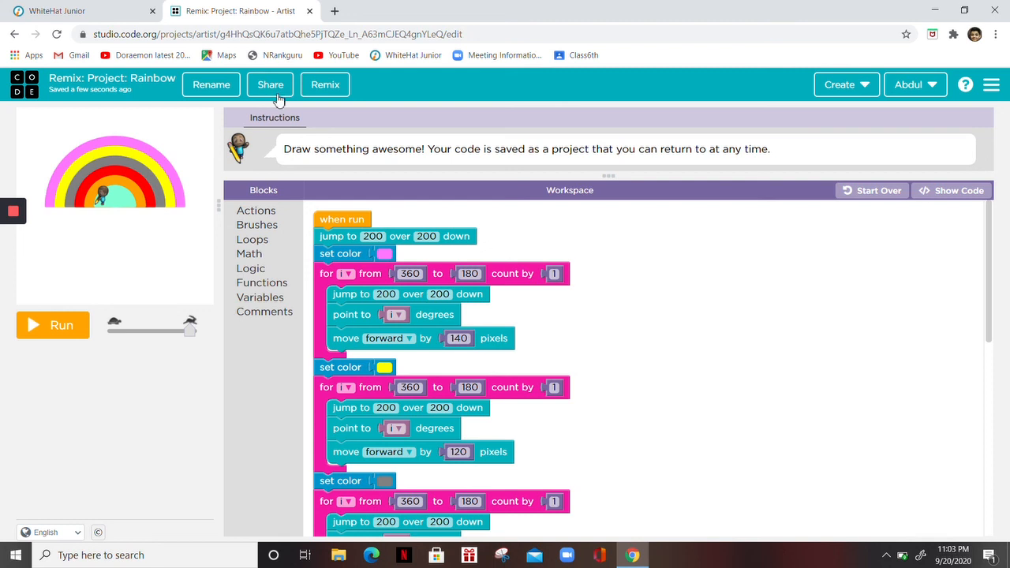
mouse_move(622, 278)
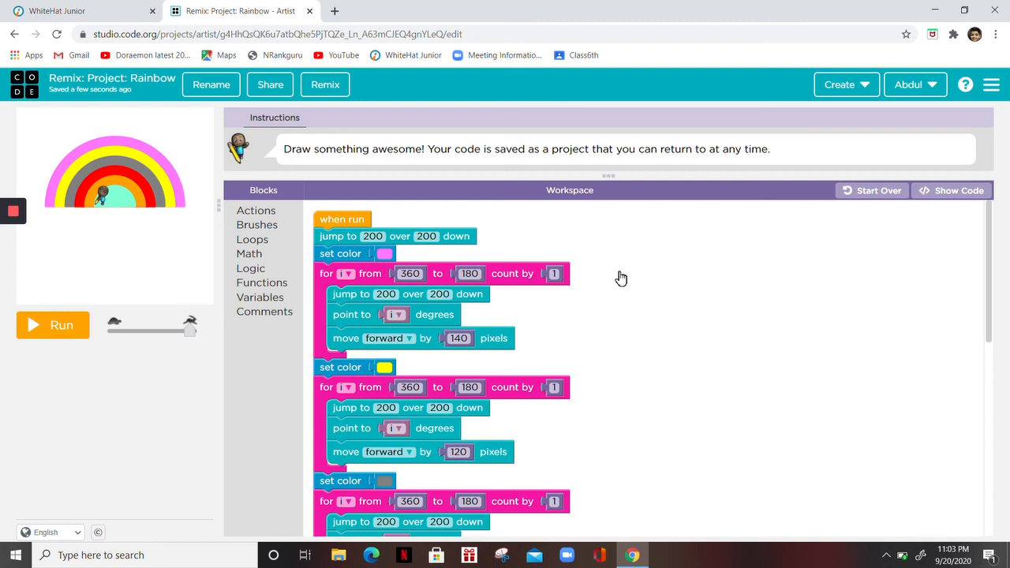